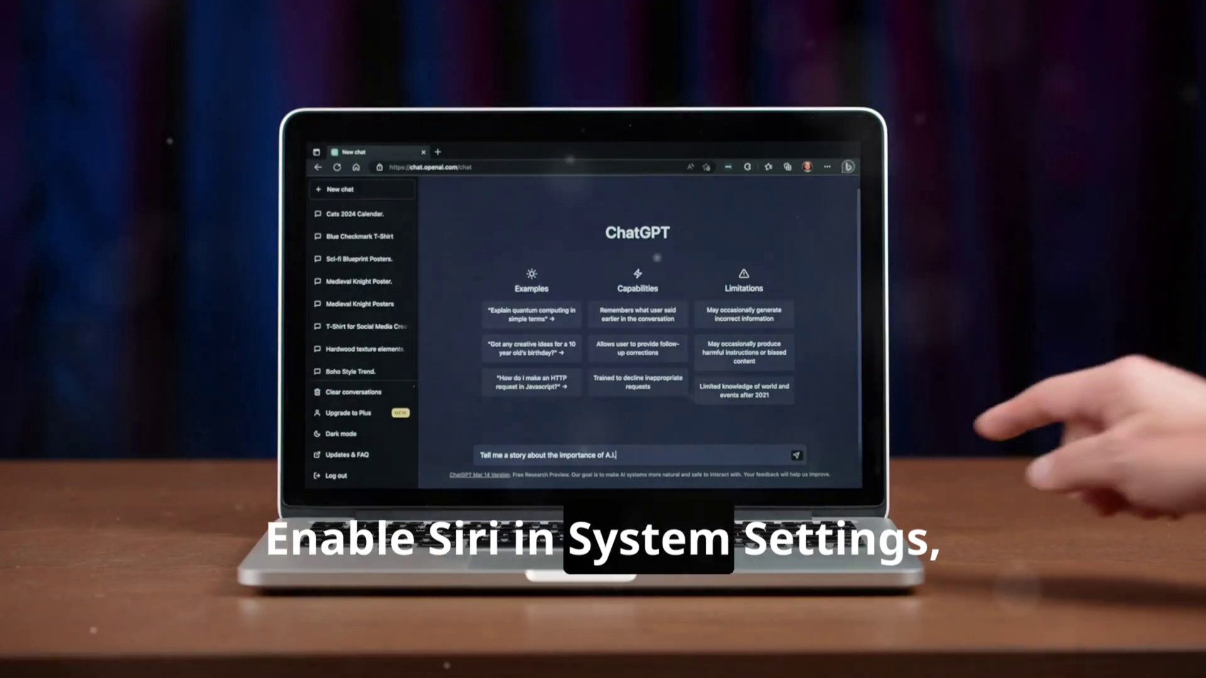
# Step: Send the prompt requesting a story about the importance of A.I. so ChatGPT starts replying
pyautogui.click(798, 452)
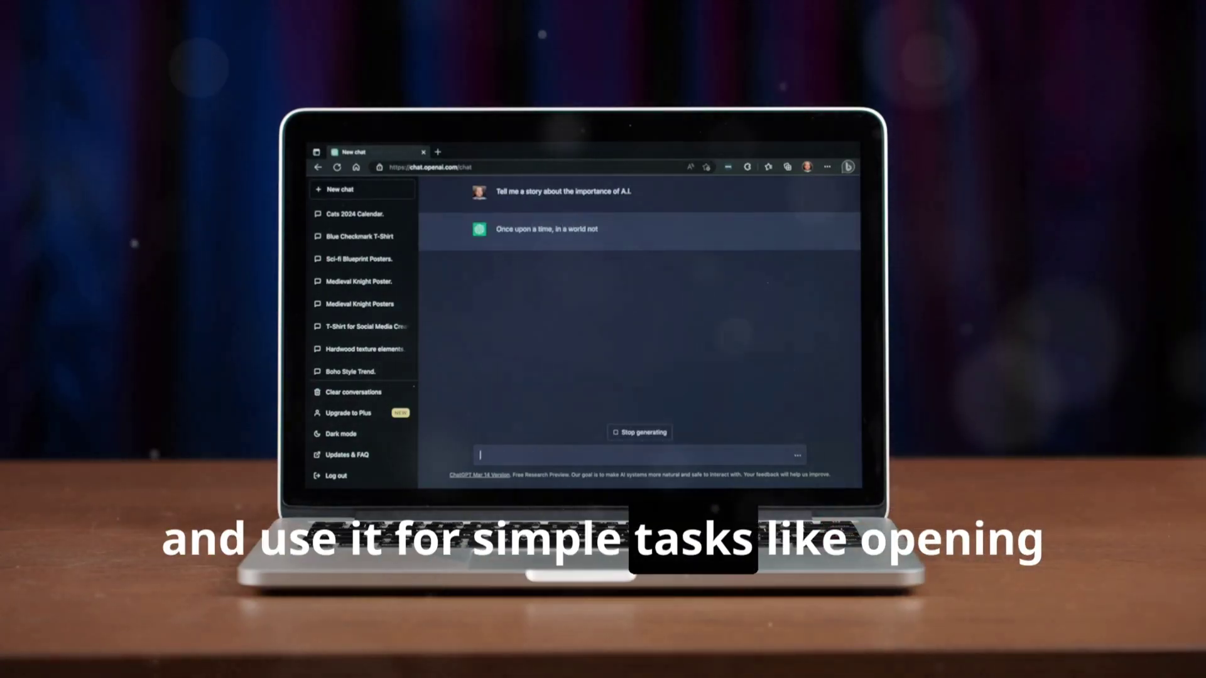